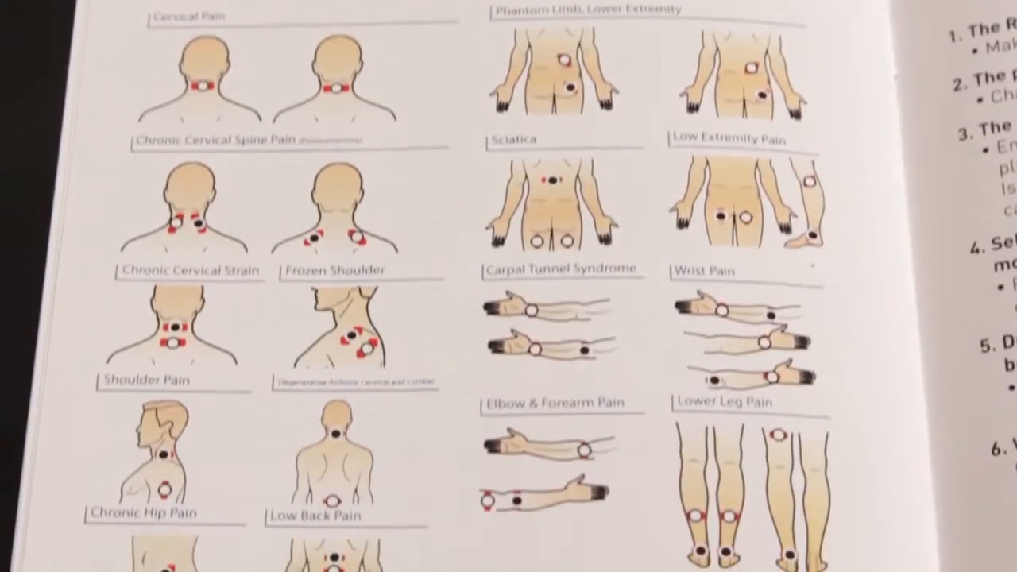
{"action": "scroll", "scroll_direction": "down", "scroll_amount": 3}
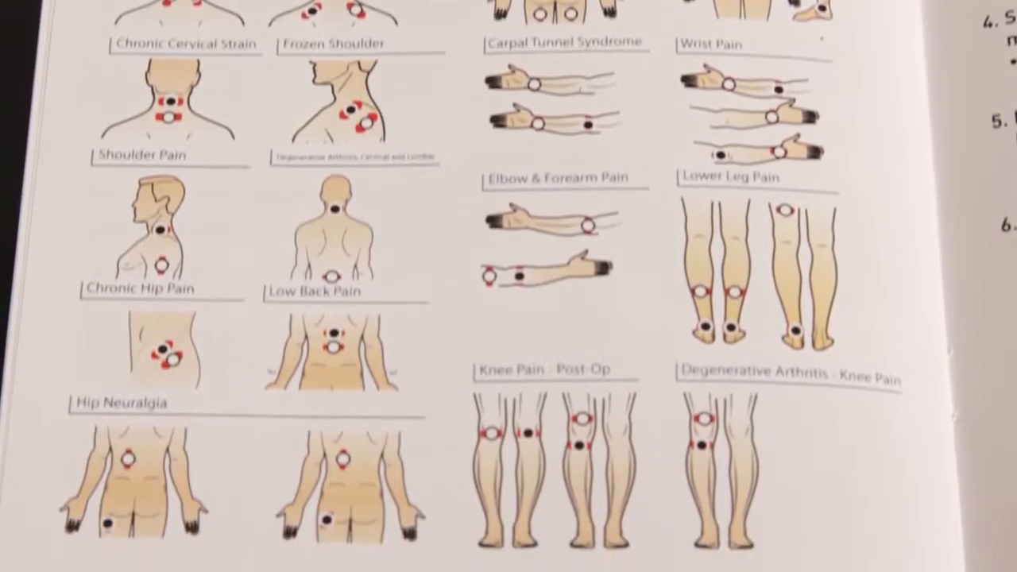
{"action": "scroll", "scroll_direction": "down", "scroll_amount": 3}
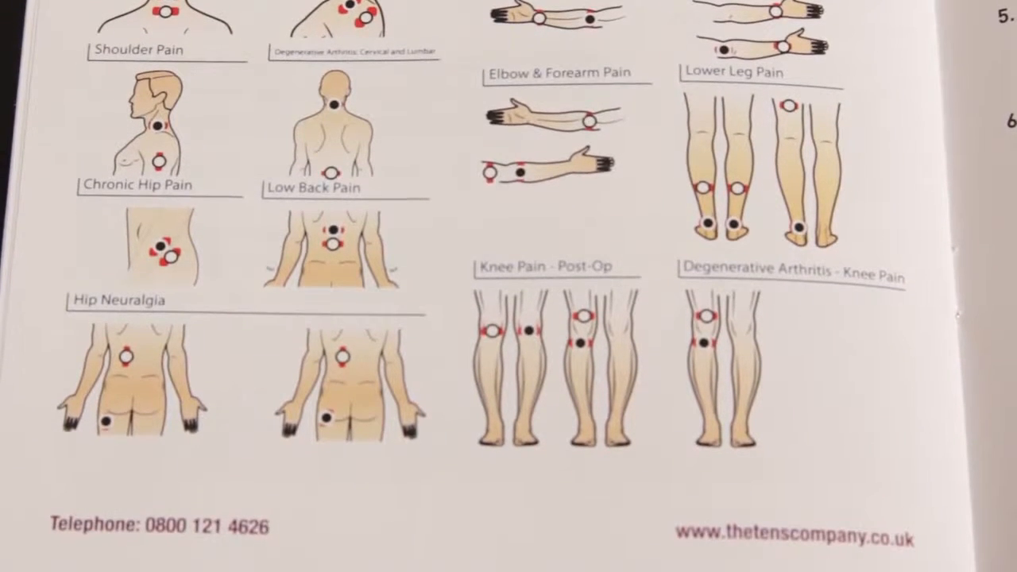